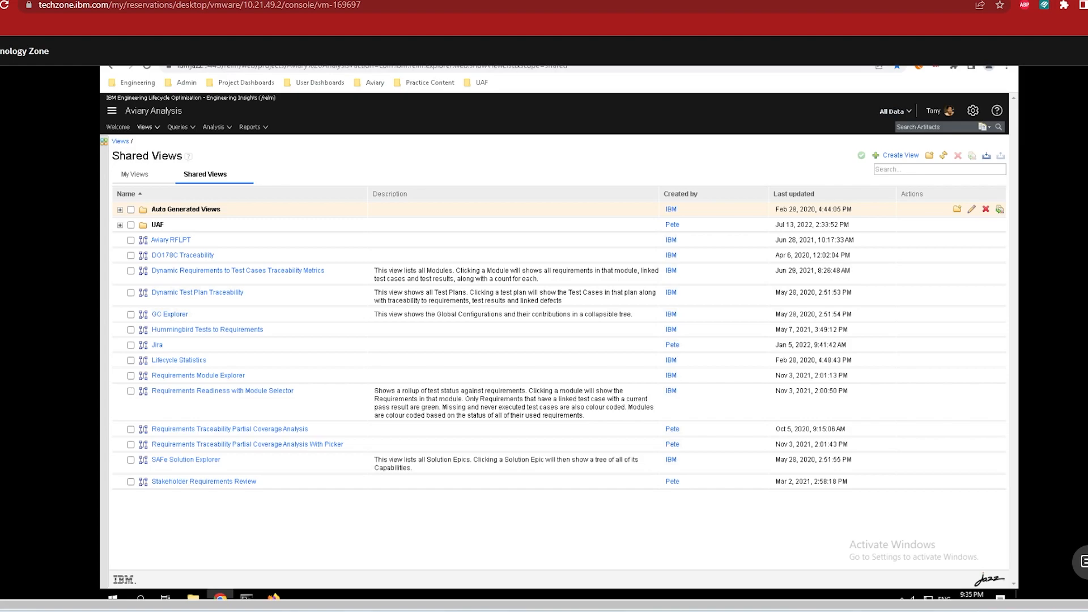
Open the Aviary RFLPT view from the Shared Views list
{"action": "left_click", "coordinate": [170, 239]}
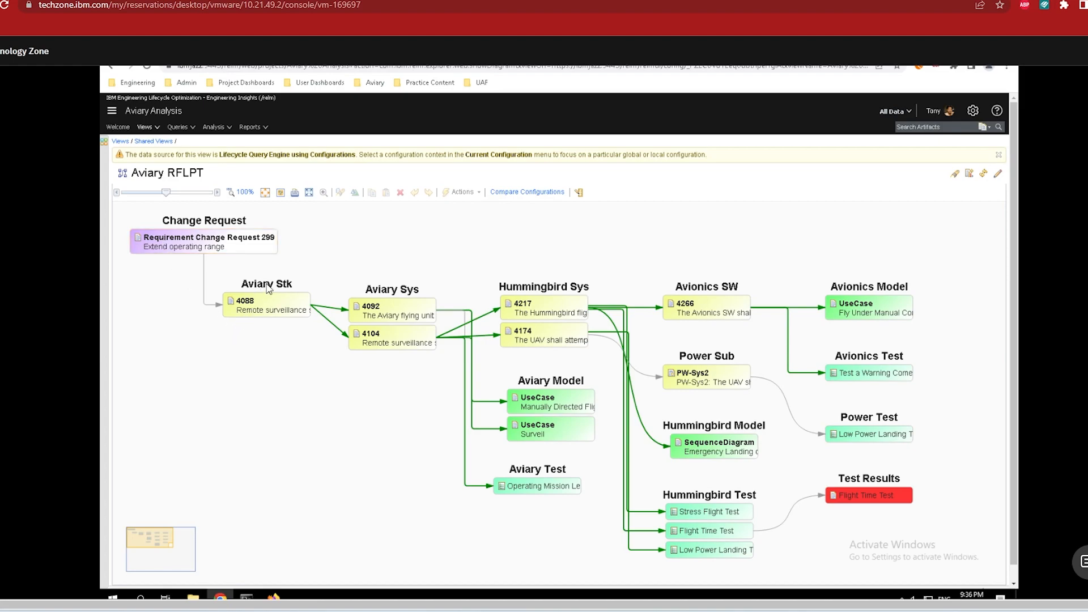
{"action": "mouse_move", "coordinate": [395, 397]}
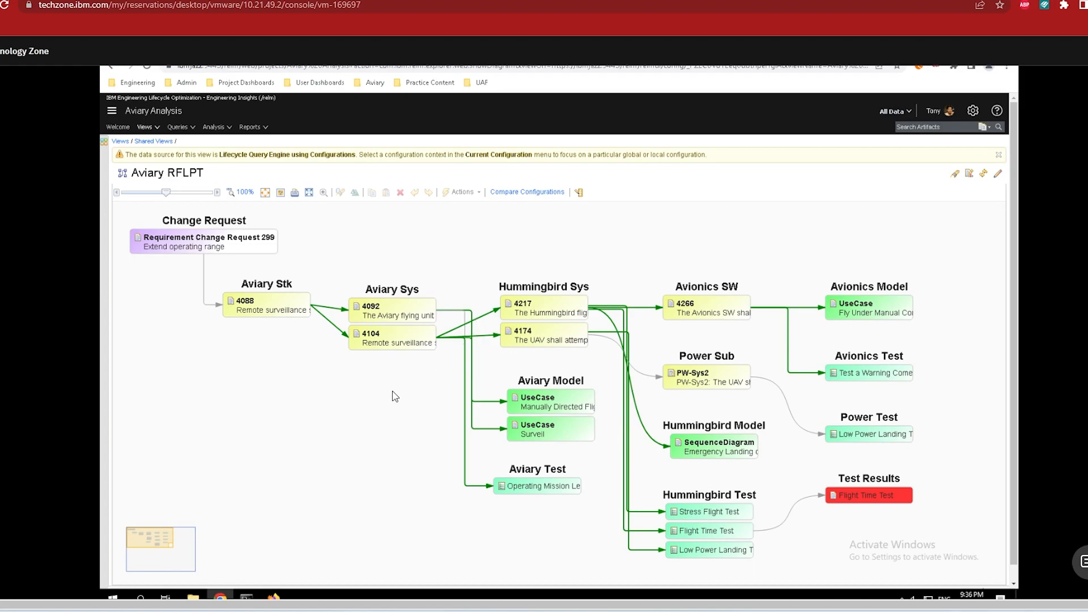
{"action": "mouse_move", "coordinate": [498, 366]}
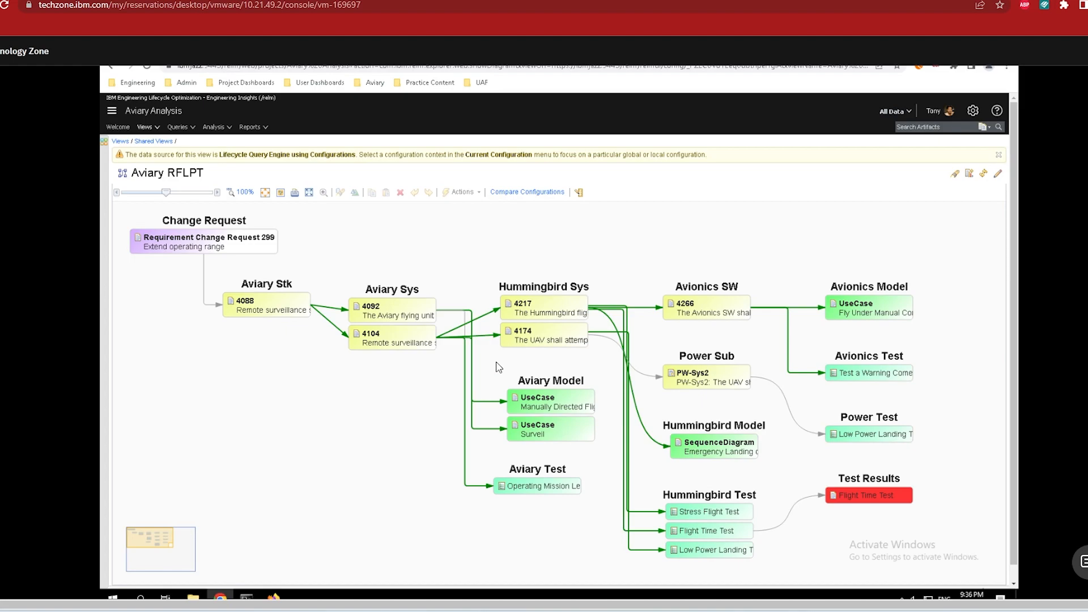
{"action": "mouse_move", "coordinate": [497, 399]}
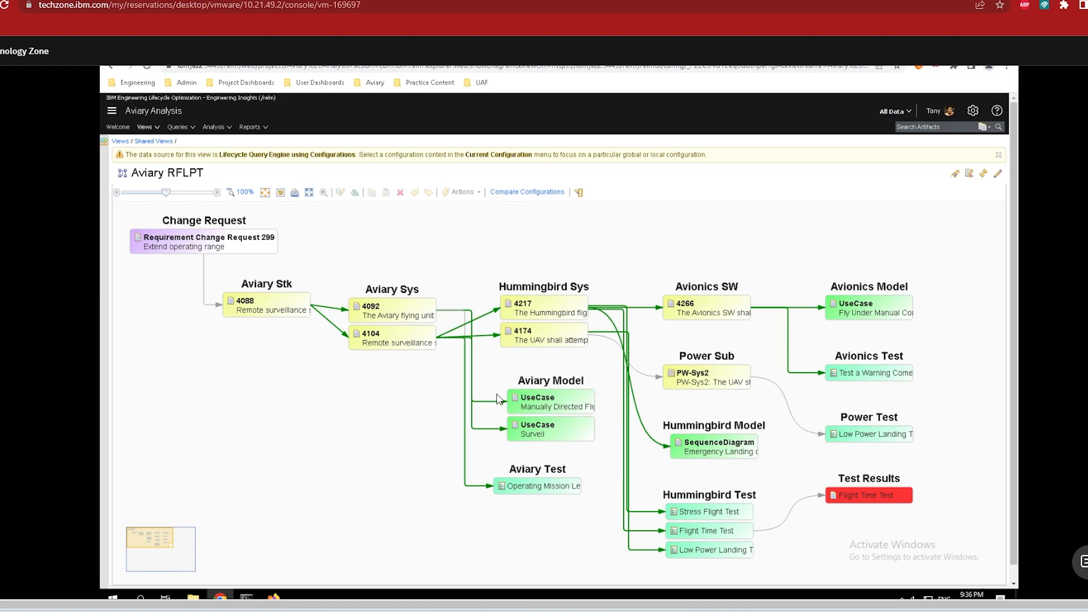
{"action": "mouse_move", "coordinate": [489, 422]}
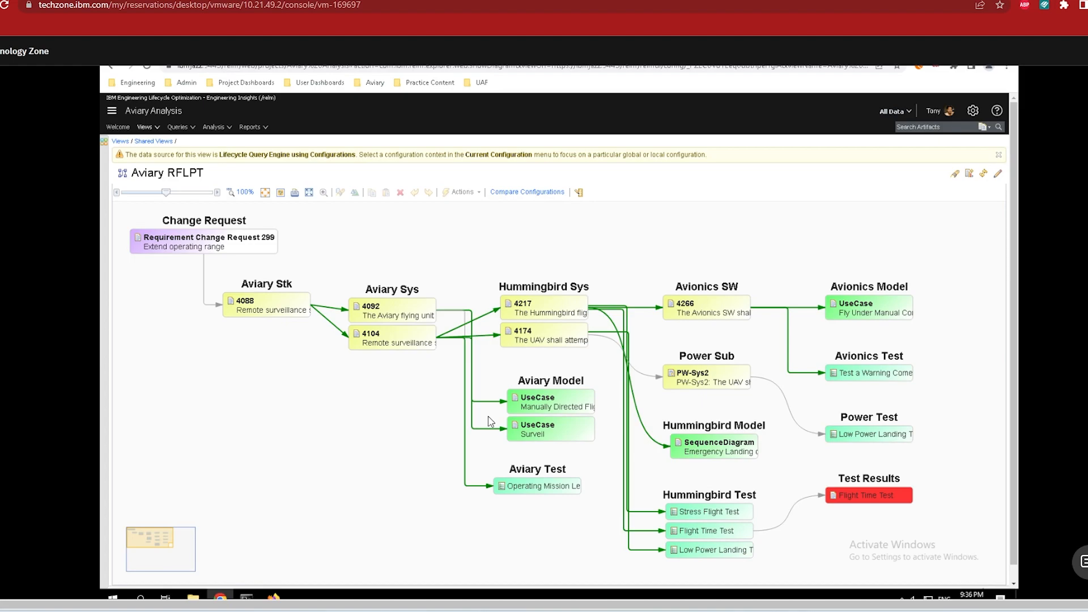
{"action": "mouse_move", "coordinate": [575, 454]}
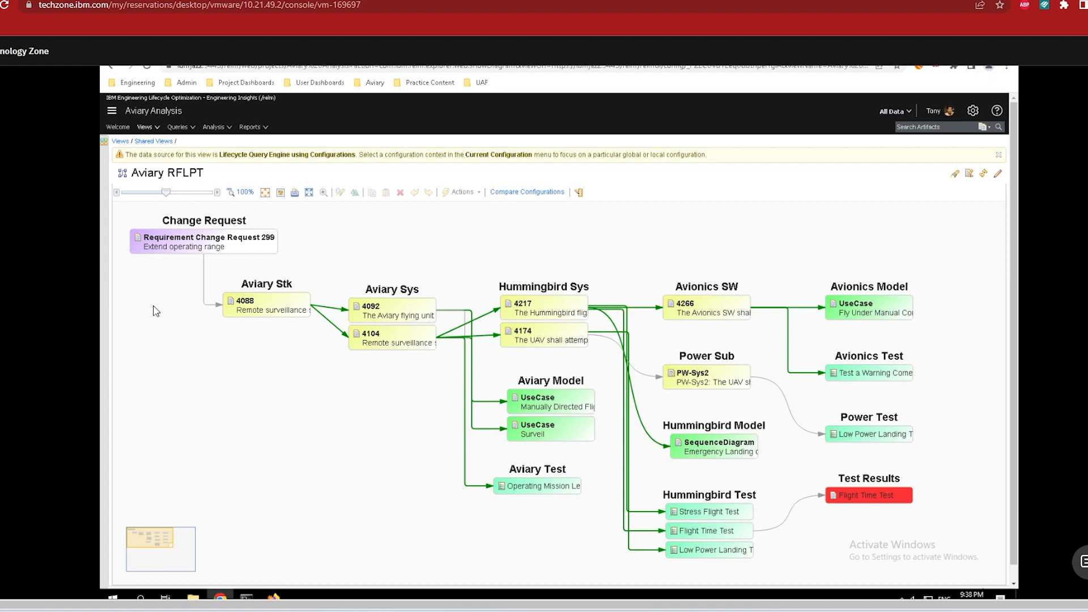
{"action": "mouse_move", "coordinate": [628, 433]}
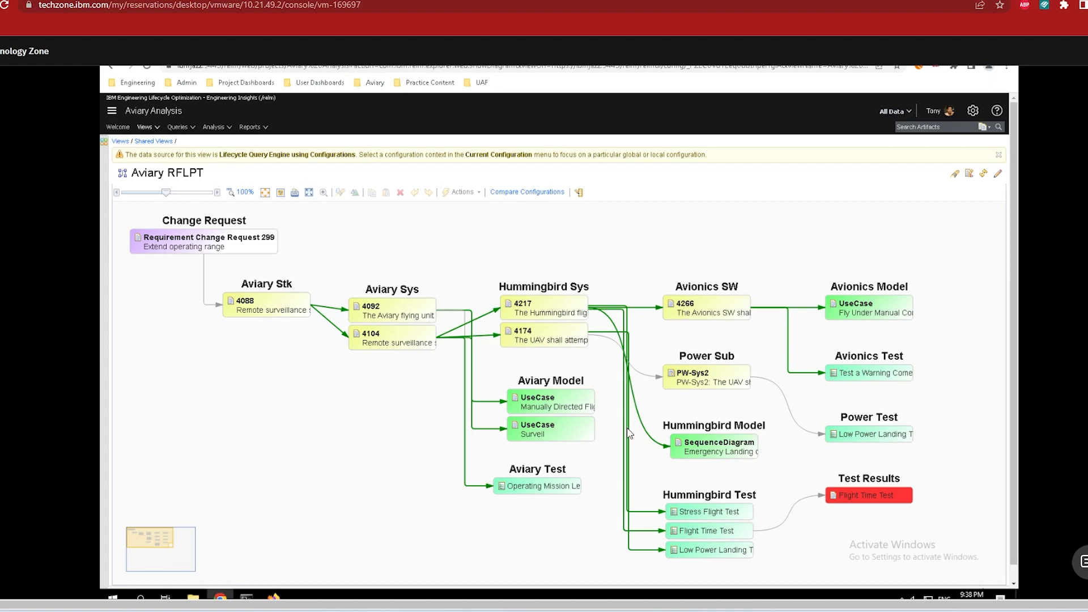
Show requirement 4088's title under Aviary Stk: support up to 2-hour surveillance missions without recharge
{"action": "left_click", "coordinate": [266, 305]}
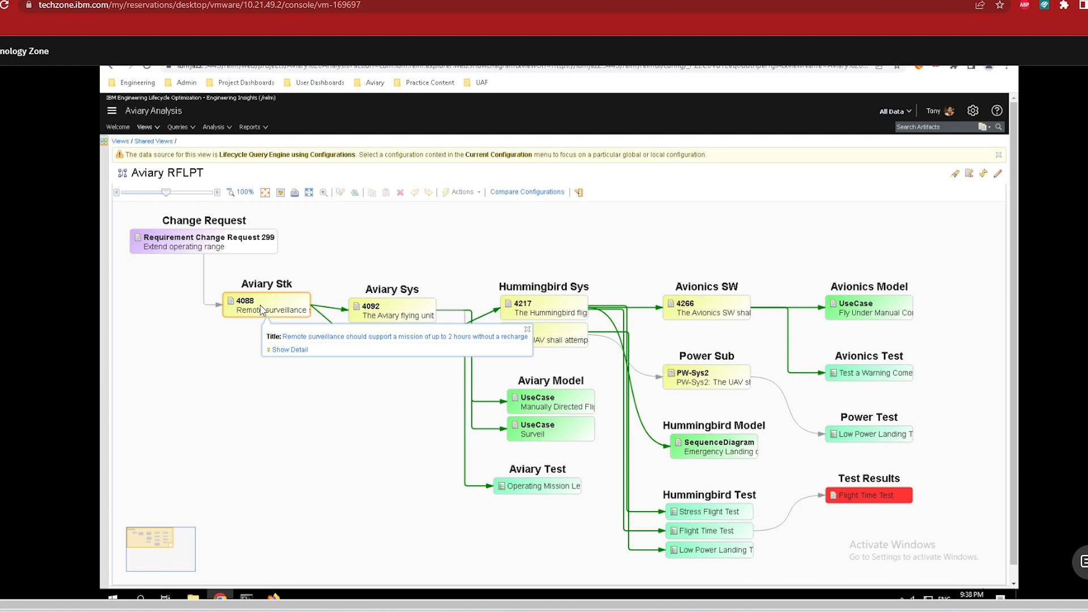
{"action": "right_click", "coordinate": [266, 307]}
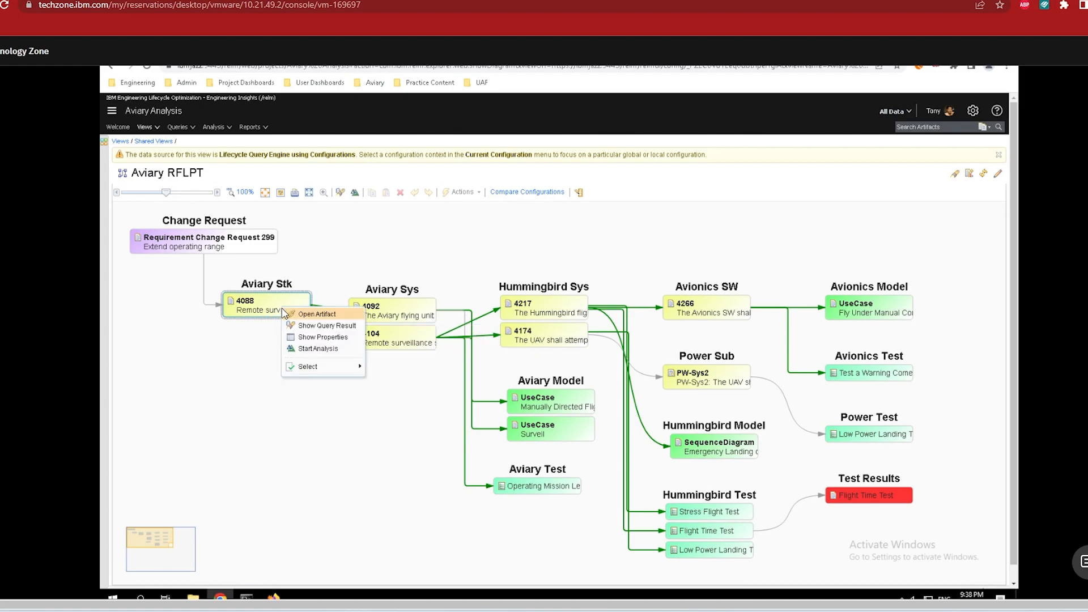
{"action": "left_click", "coordinate": [317, 314]}
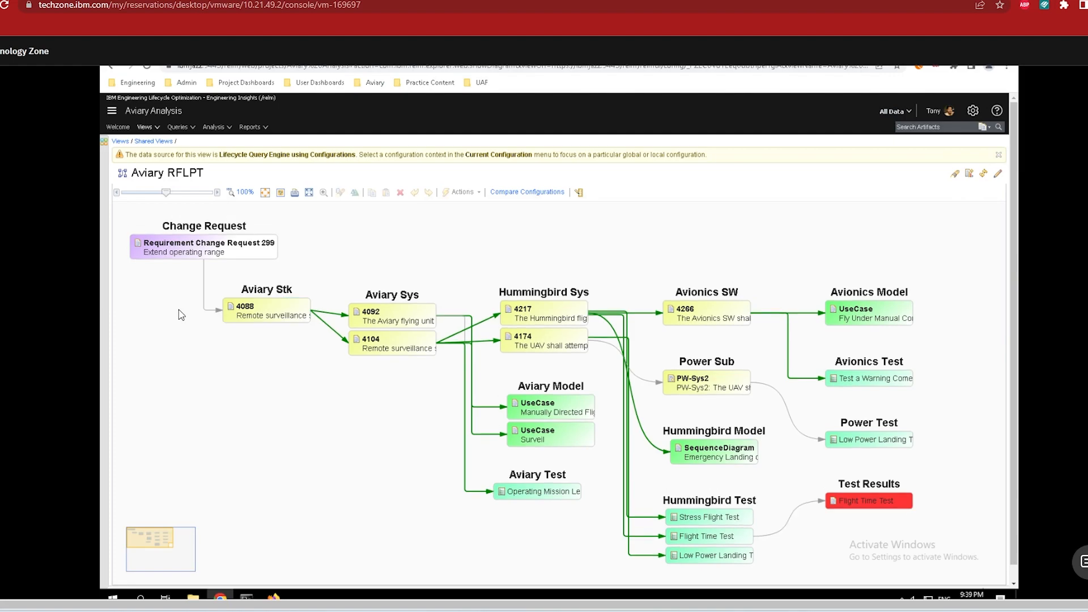
{"action": "mouse_move", "coordinate": [145, 127]}
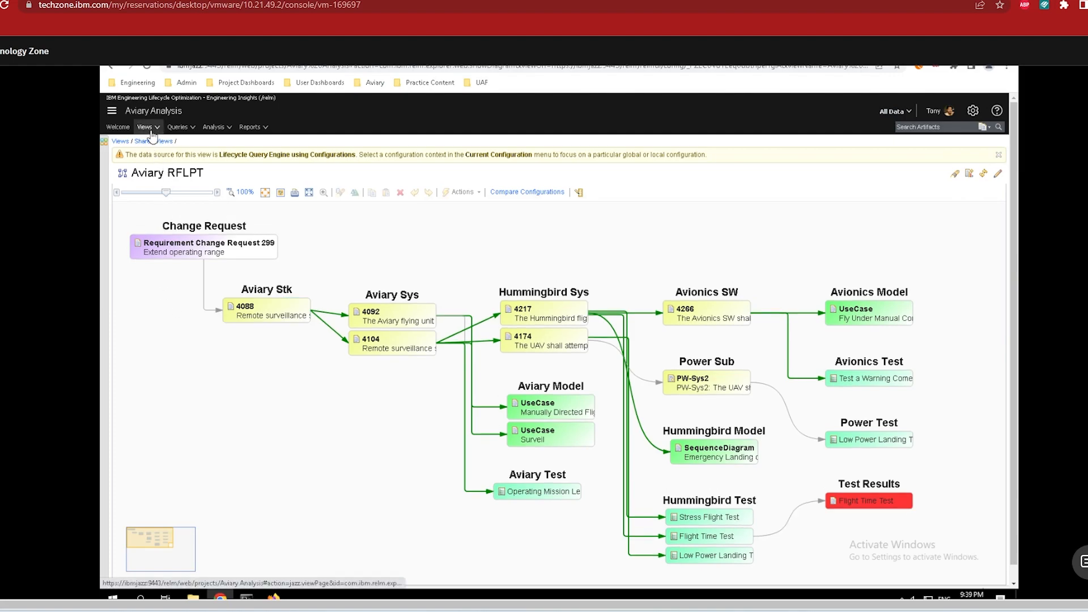
Go back to the shared views and open Dynamic Test Plan Traceability
{"action": "left_click", "coordinate": [120, 142]}
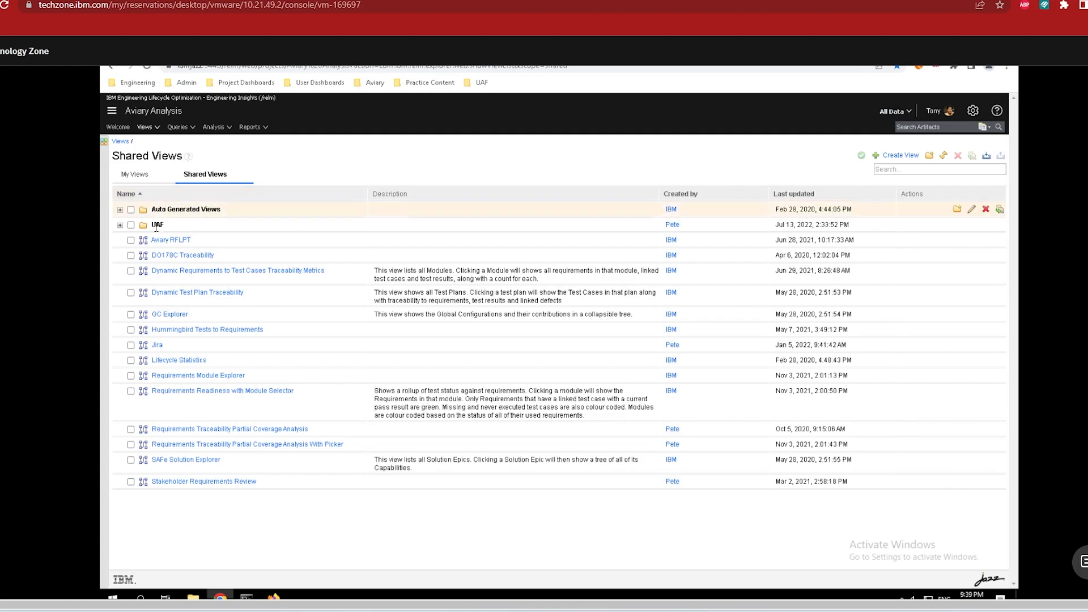
{"action": "left_click", "coordinate": [197, 293]}
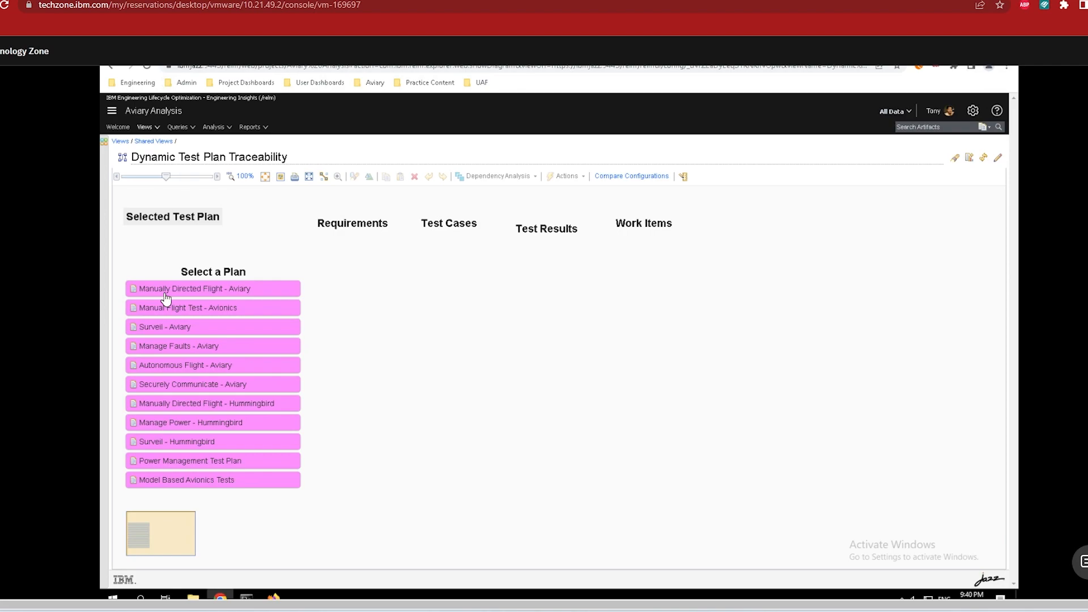
Trace the Manually Directed Flight, Surveil and Manage Power plans, then open a Hummingbird requirement artifact
{"action": "left_click", "coordinate": [192, 288]}
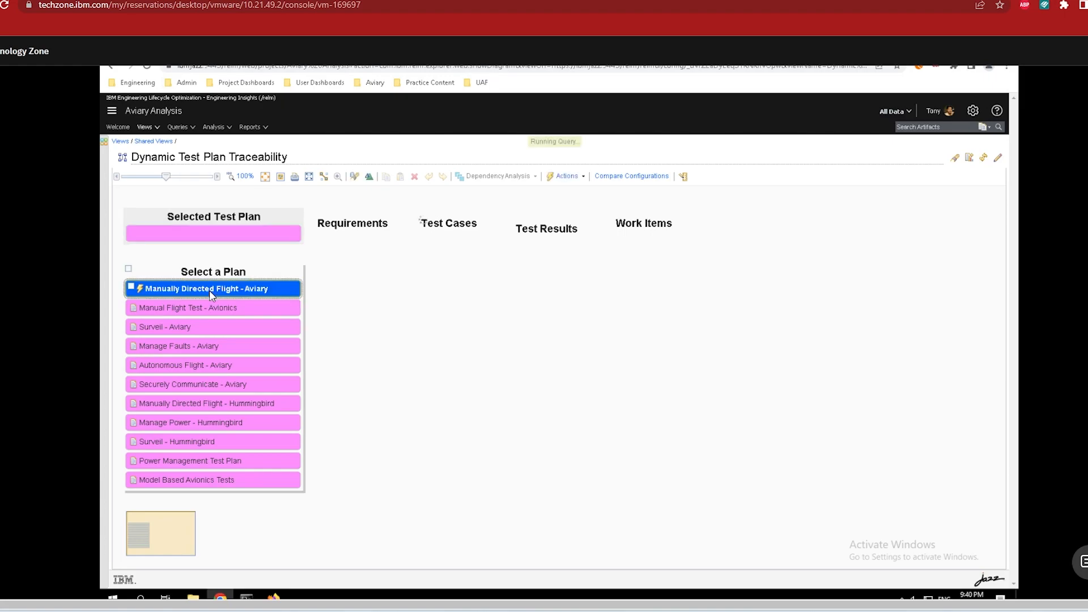
{"action": "left_click", "coordinate": [213, 288]}
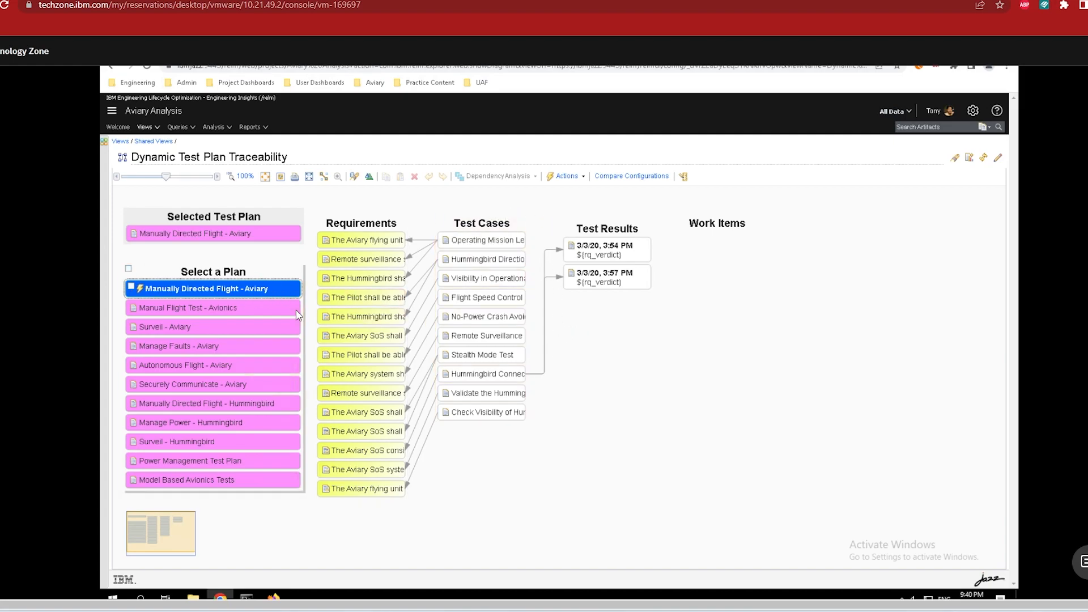
{"action": "left_click", "coordinate": [173, 327]}
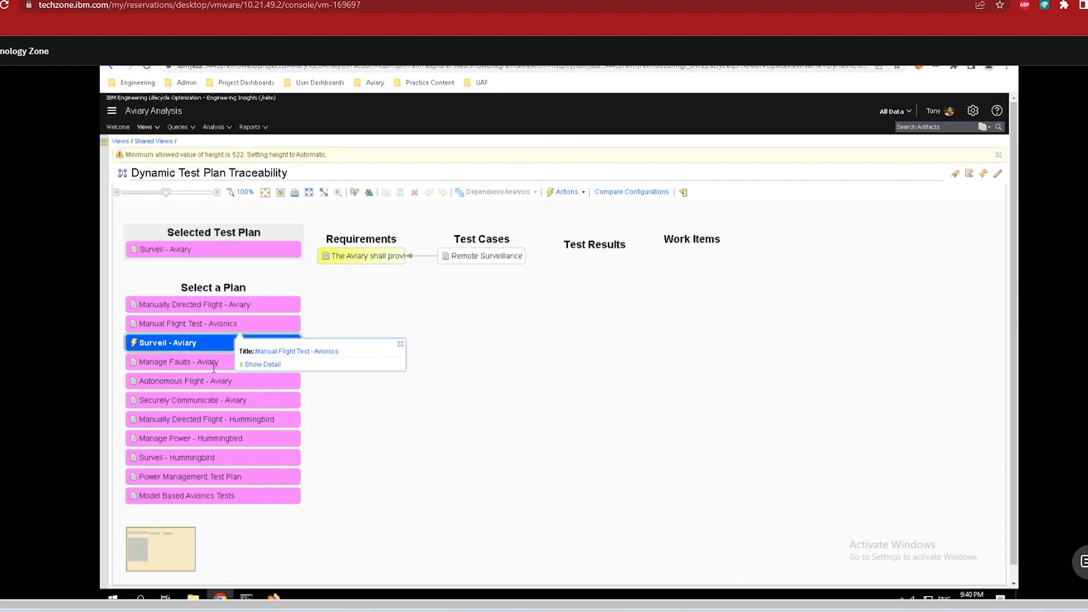
{"action": "left_click", "coordinate": [190, 438]}
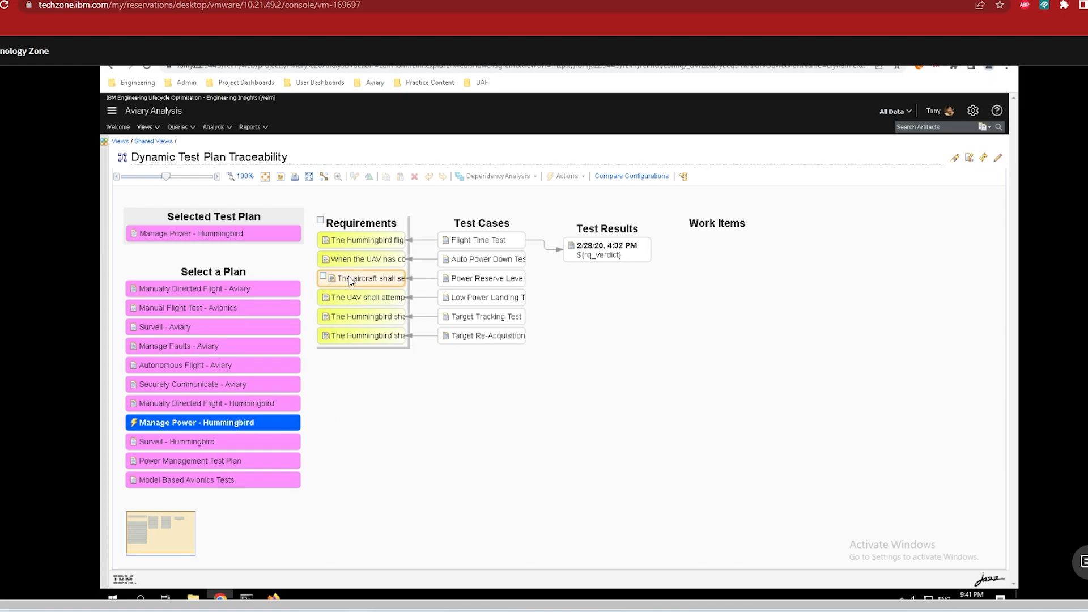
{"action": "right_click", "coordinate": [362, 278]}
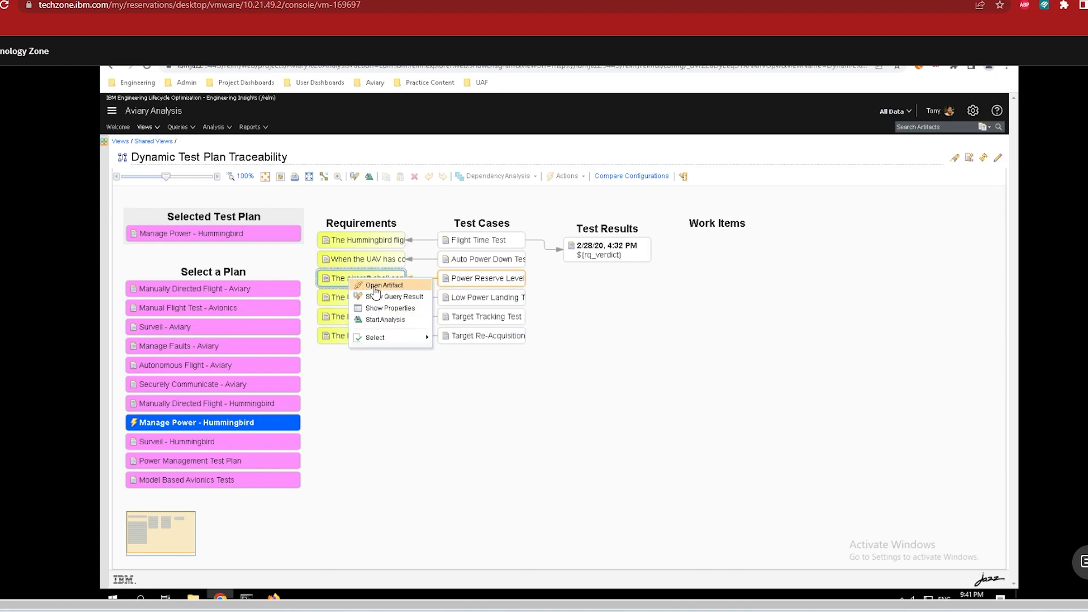
{"action": "left_click", "coordinate": [384, 285]}
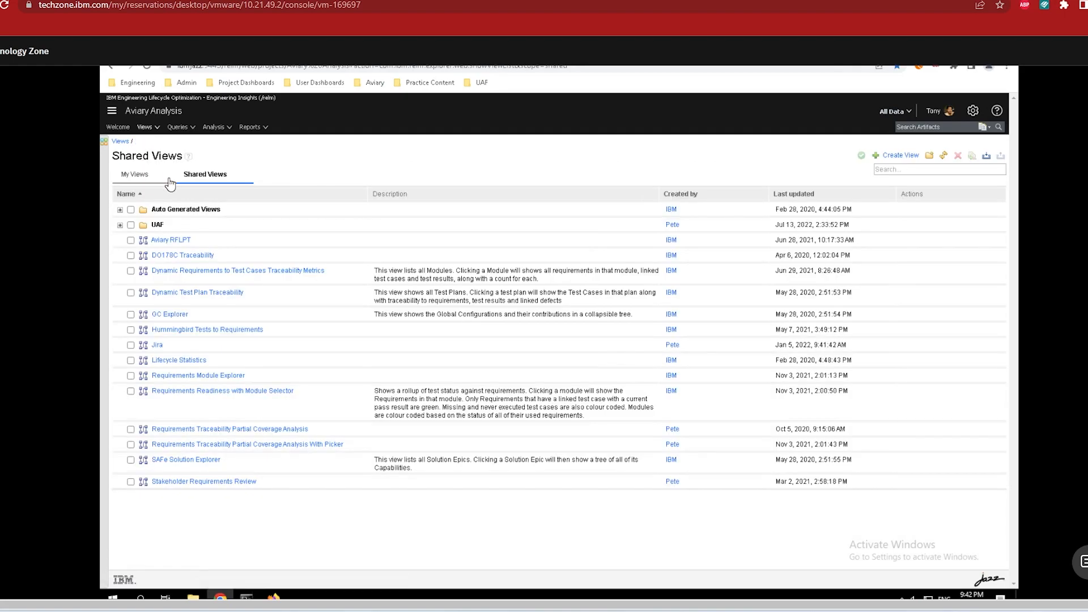
Open Lifecycle Statistics to see satisfaction and test-case validation counts per requirement level
{"action": "left_click", "coordinate": [178, 360]}
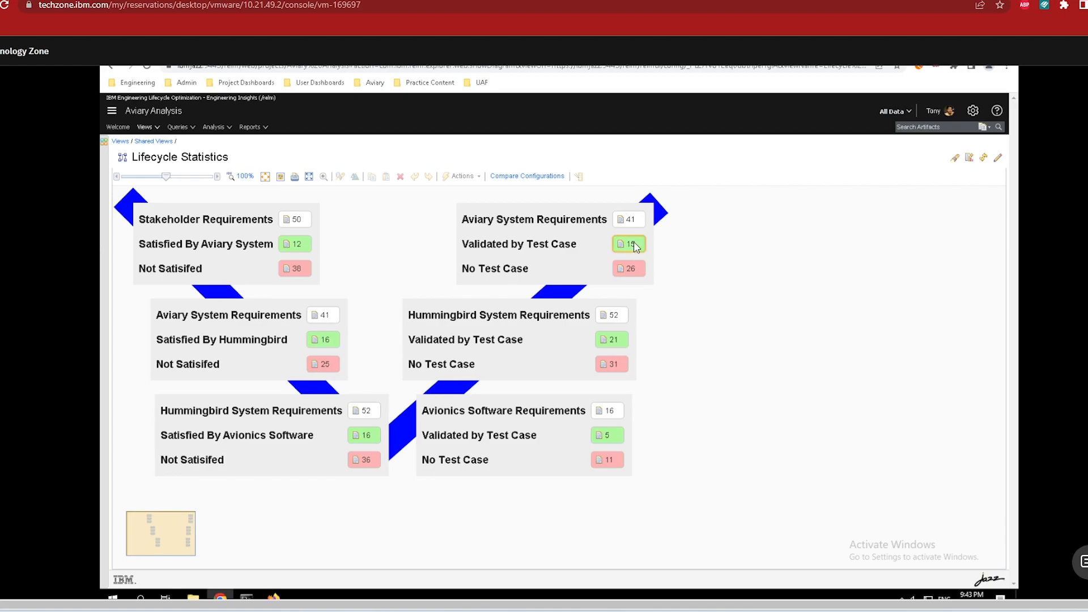
Show details for the 15 Aviary system requirements validated by test cases
{"action": "left_click", "coordinate": [628, 244]}
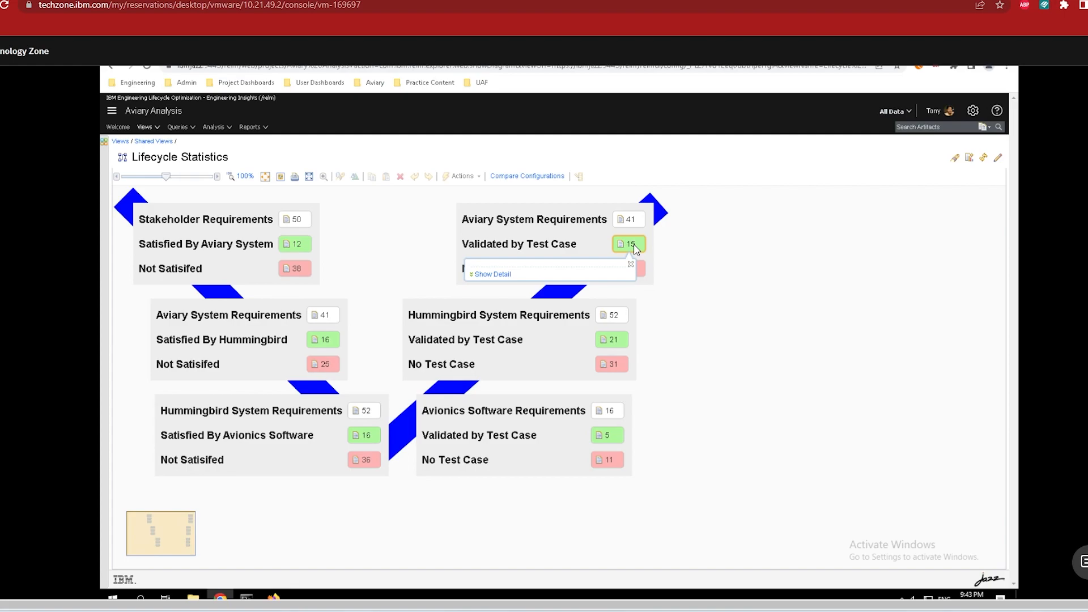
{"action": "left_click", "coordinate": [491, 276]}
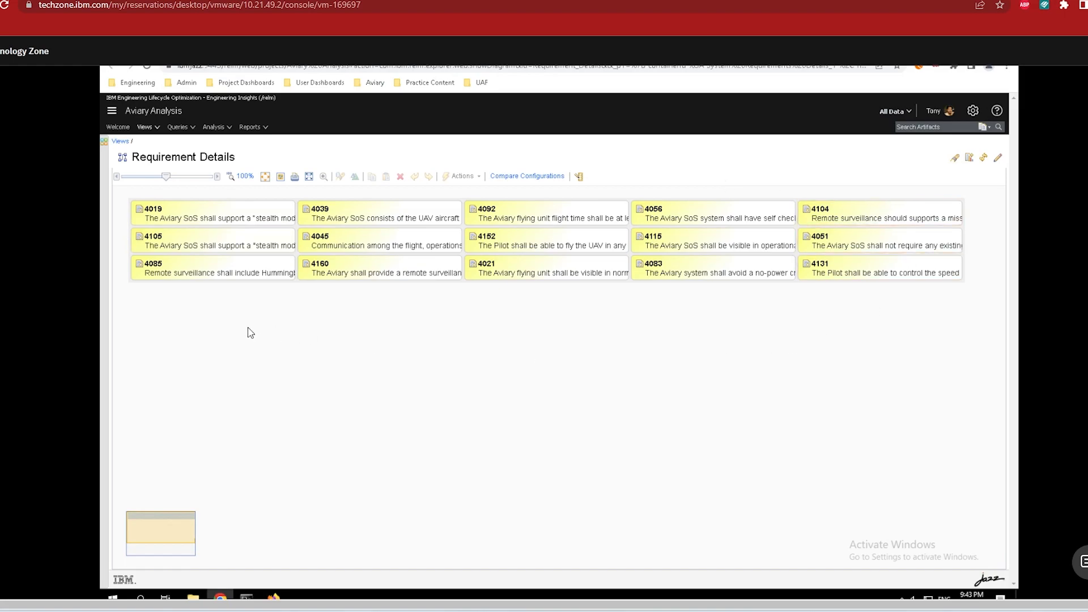
{"action": "mouse_move", "coordinate": [256, 331]}
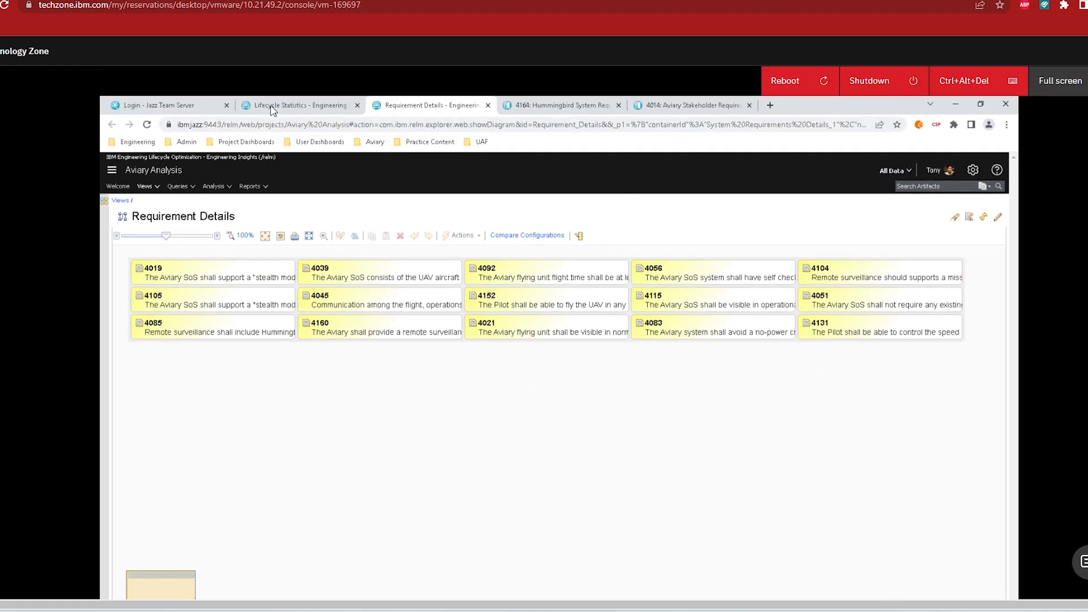
Switch back to the Lifecycle Statistics browser tab
{"action": "left_click", "coordinate": [298, 106]}
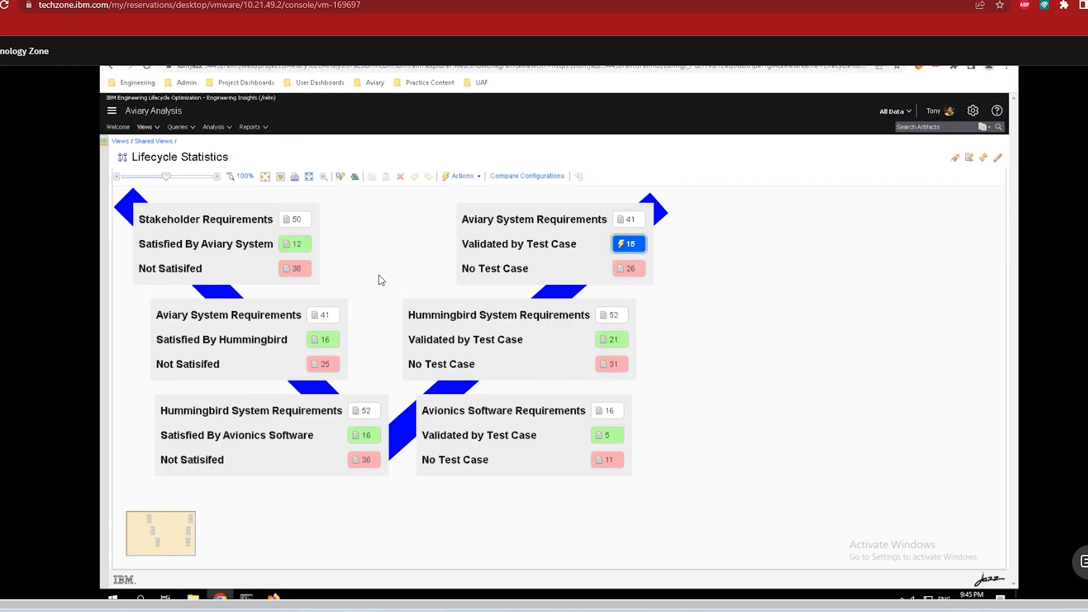